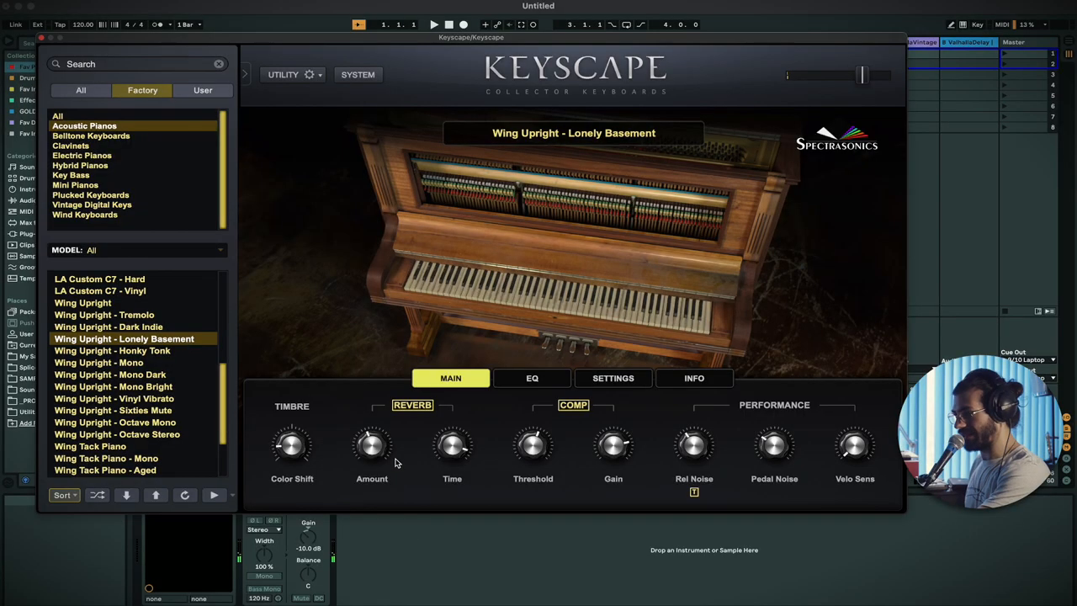
pyautogui.moveTo(414, 469)
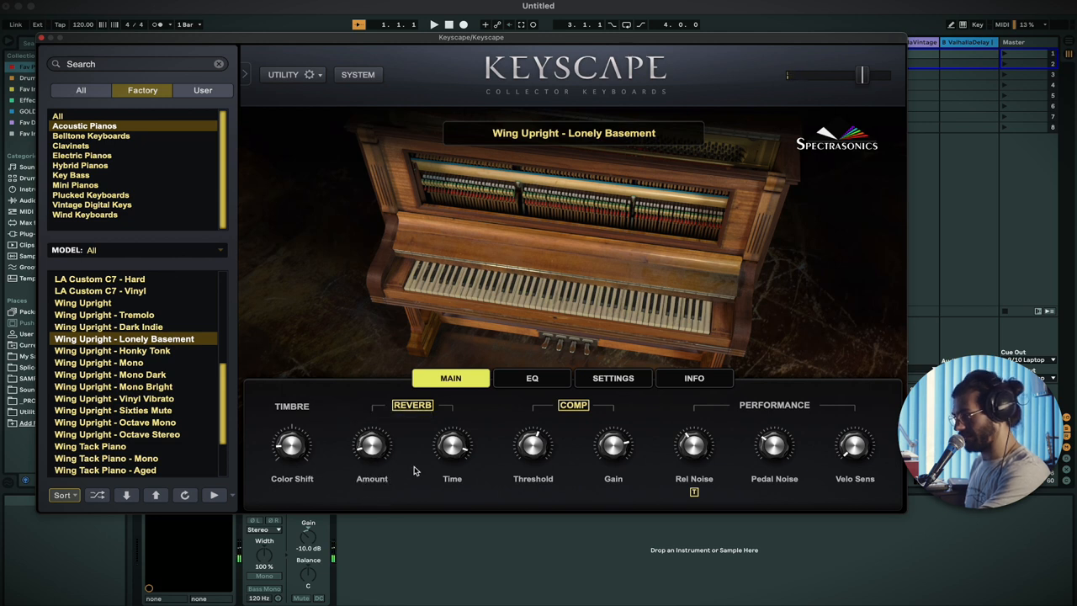